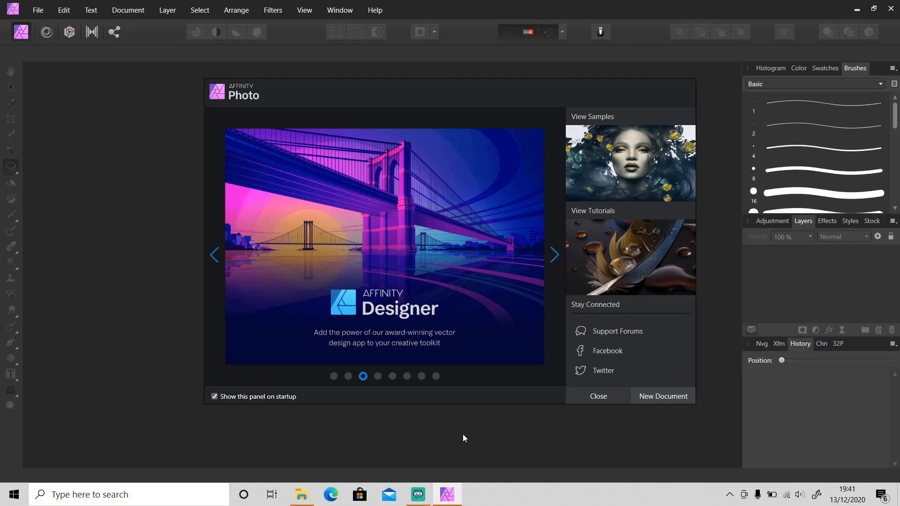
Open the blake-cheek jumping man photo from the Downloads folder
{"action": "left_click", "coordinate": [553, 255]}
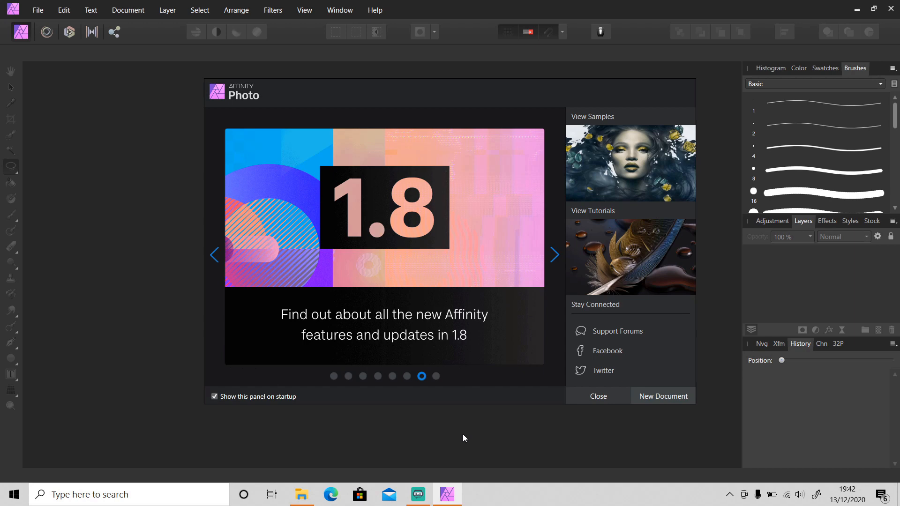
{"action": "left_click", "coordinate": [552, 255]}
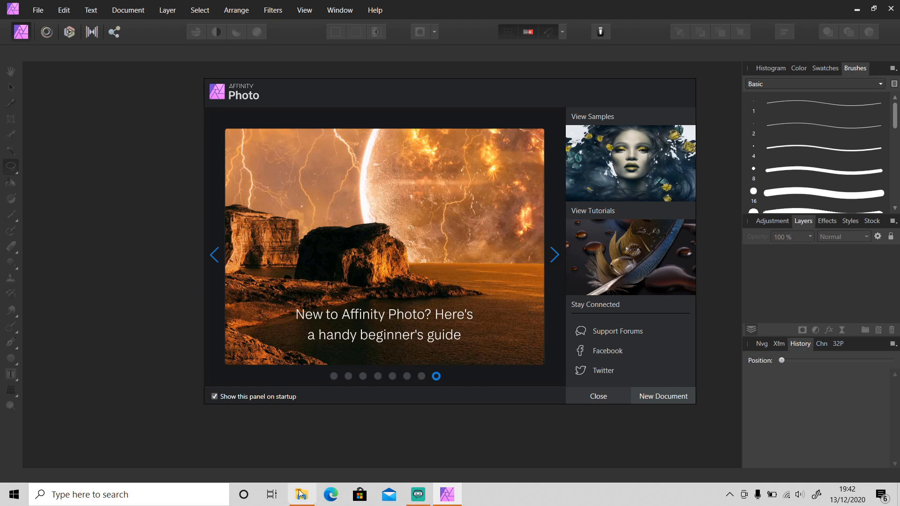
{"action": "left_click", "coordinate": [301, 494]}
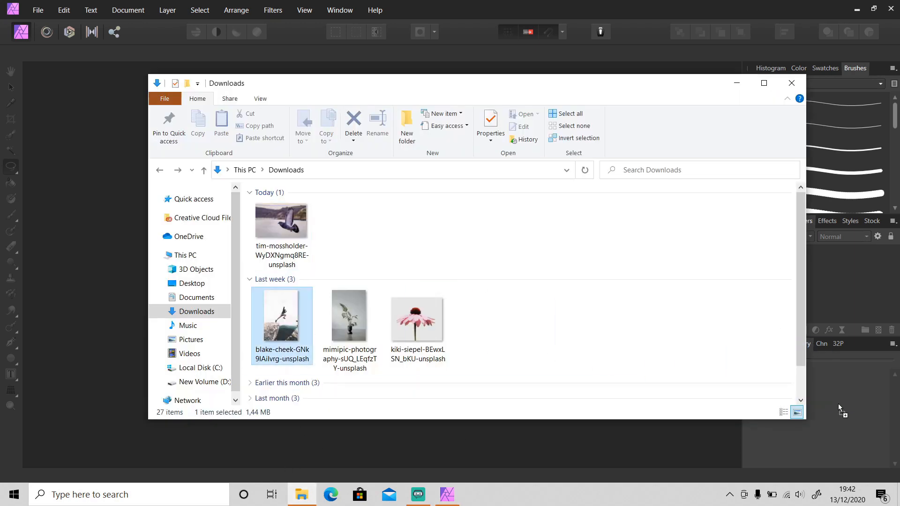
{"action": "double_click", "coordinate": [281, 315]}
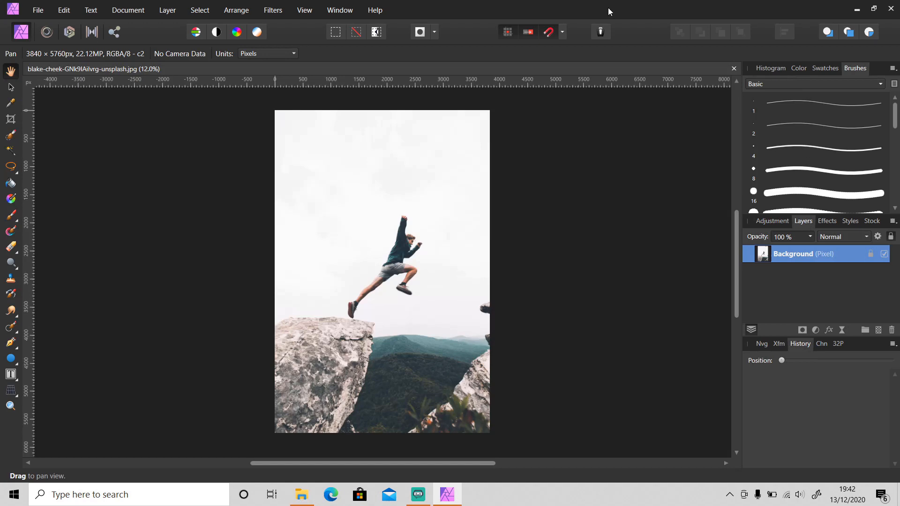
Duplicate the Background layer, rename the copy 'Object', hide it, and reselect Background
{"action": "key", "text": "ctrl+j"}
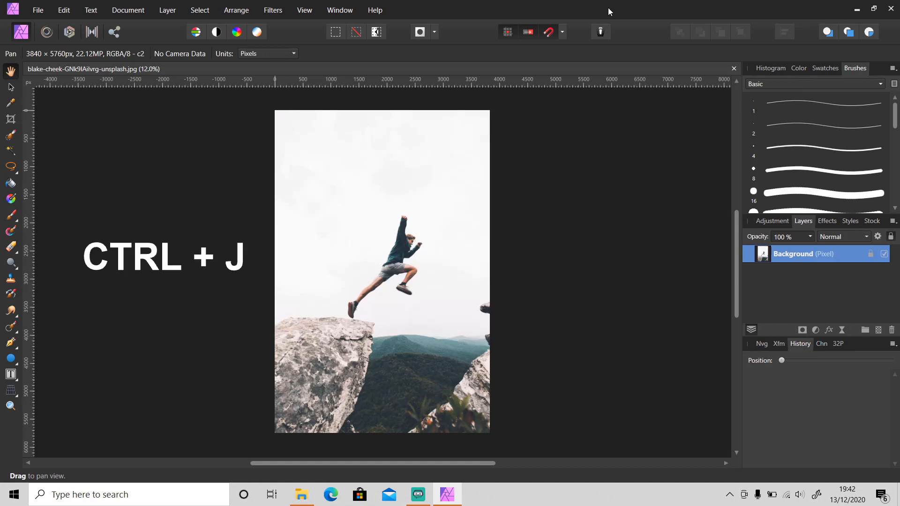
{"action": "key", "text": "ctrl+j"}
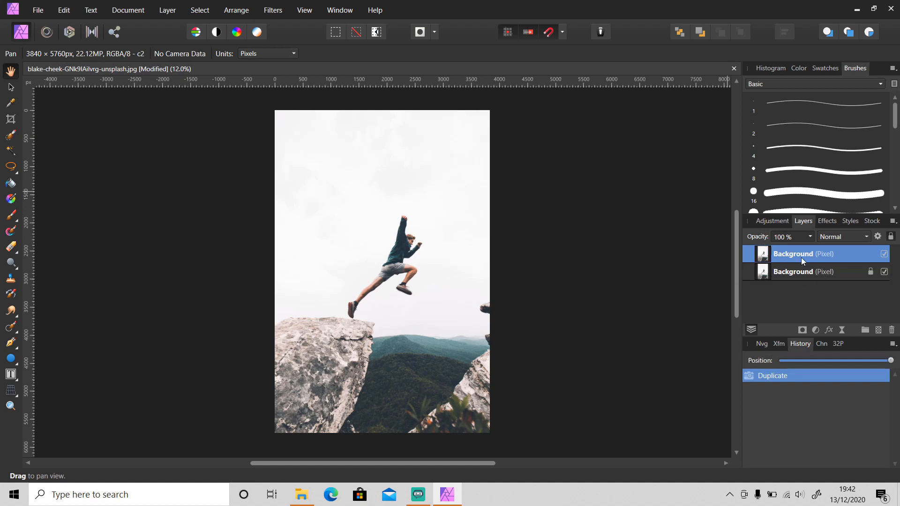
{"action": "double_click", "coordinate": [793, 254]}
{"action": "type", "text": "Object"}
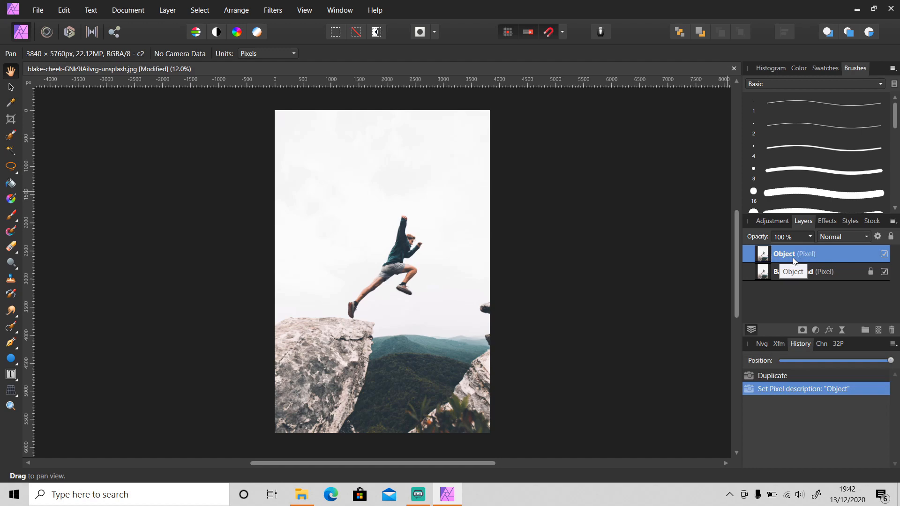
{"action": "left_click", "coordinate": [884, 253]}
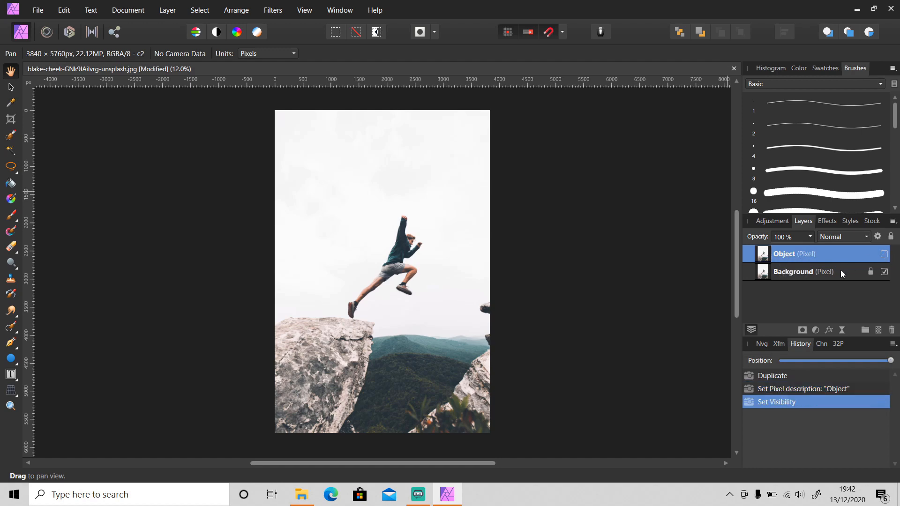
{"action": "left_click", "coordinate": [804, 271]}
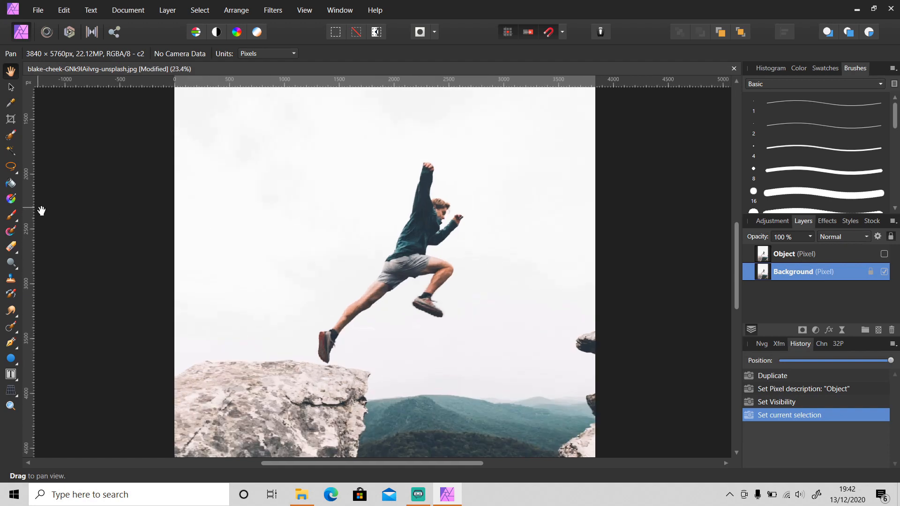
Draw a freehand selection around the man's legs and body on the Background layer
{"action": "left_click", "coordinate": [10, 167]}
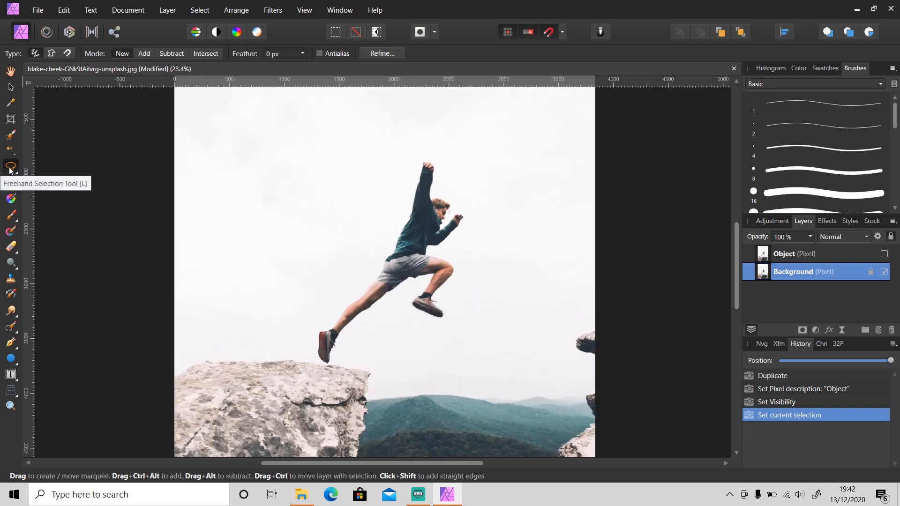
{"action": "mouse_move", "coordinate": [426, 284]}
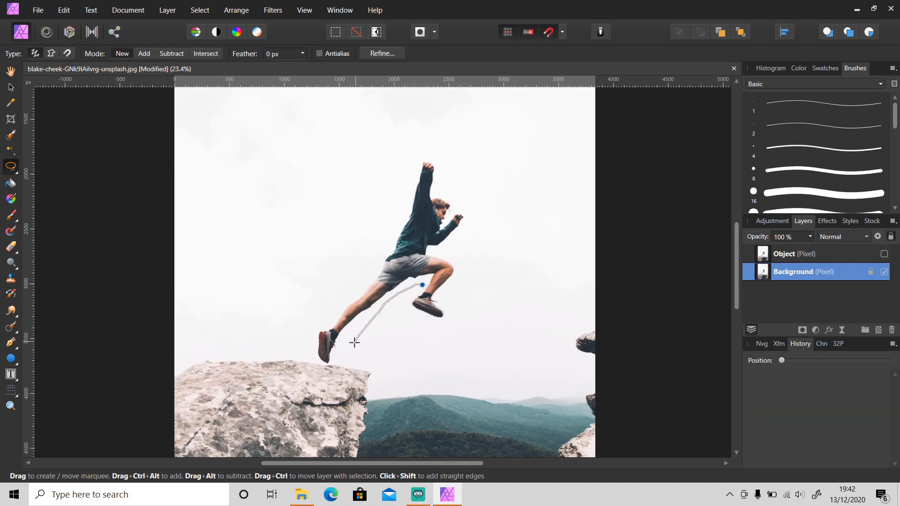
{"action": "left_click", "coordinate": [314, 332]}
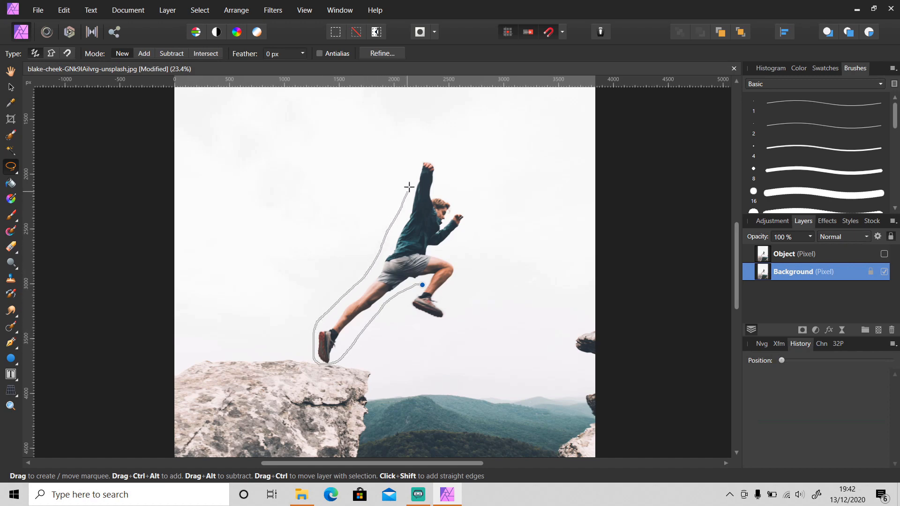
{"action": "left_click", "coordinate": [457, 204]}
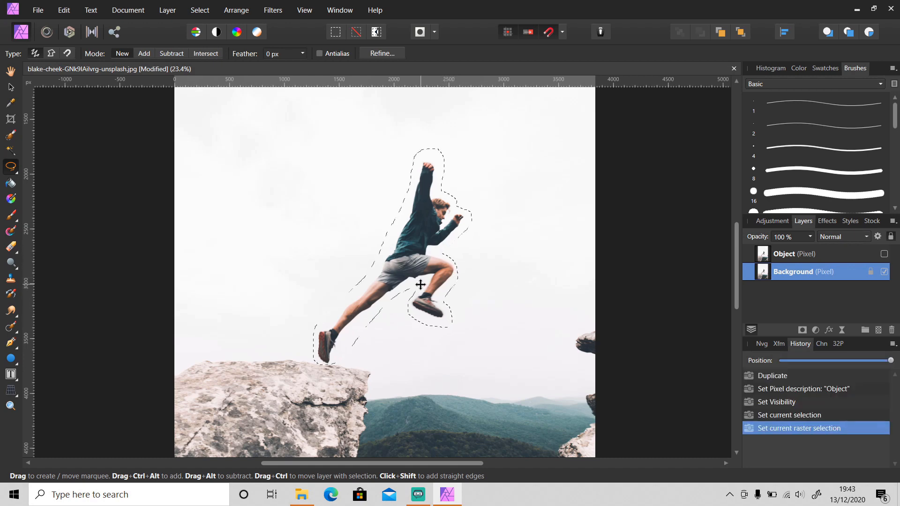
{"action": "left_click", "coordinate": [64, 10]}
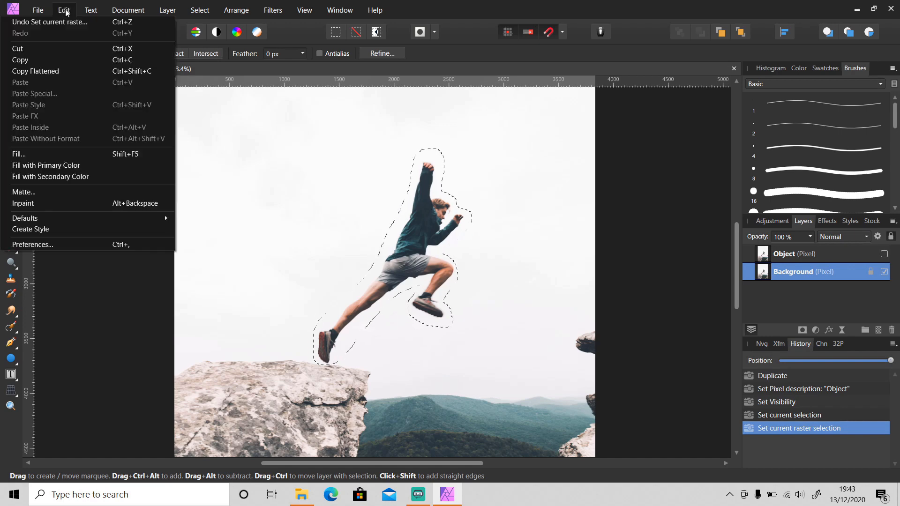
Fill the selection using the Inpainting option to remove the man
{"action": "left_click", "coordinate": [18, 153]}
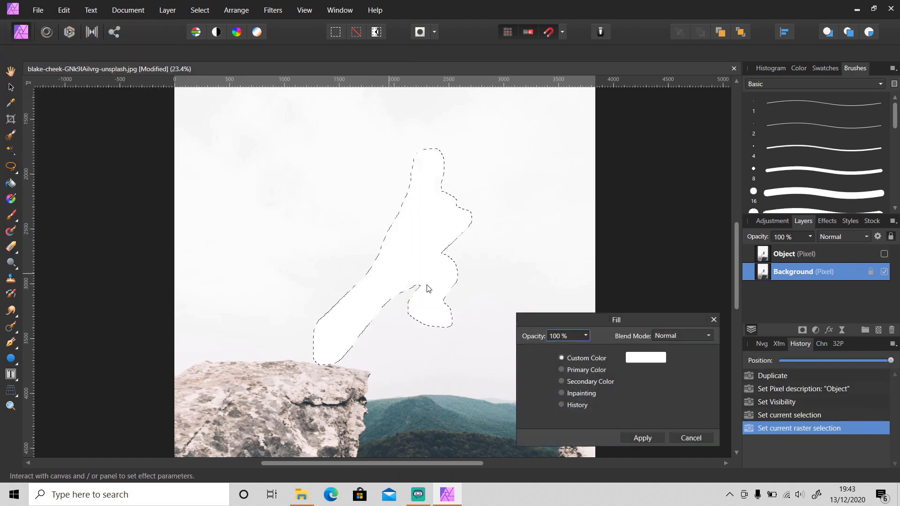
{"action": "left_click", "coordinate": [562, 393]}
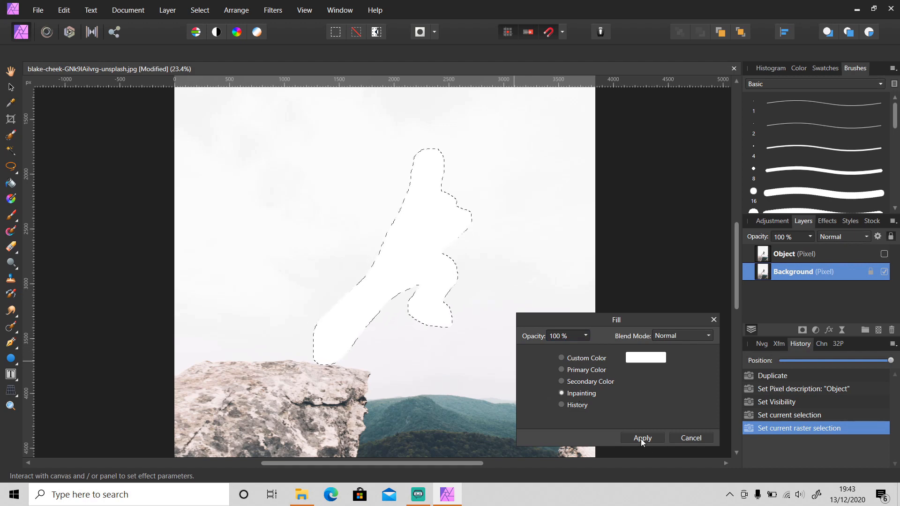
{"action": "left_click", "coordinate": [642, 438]}
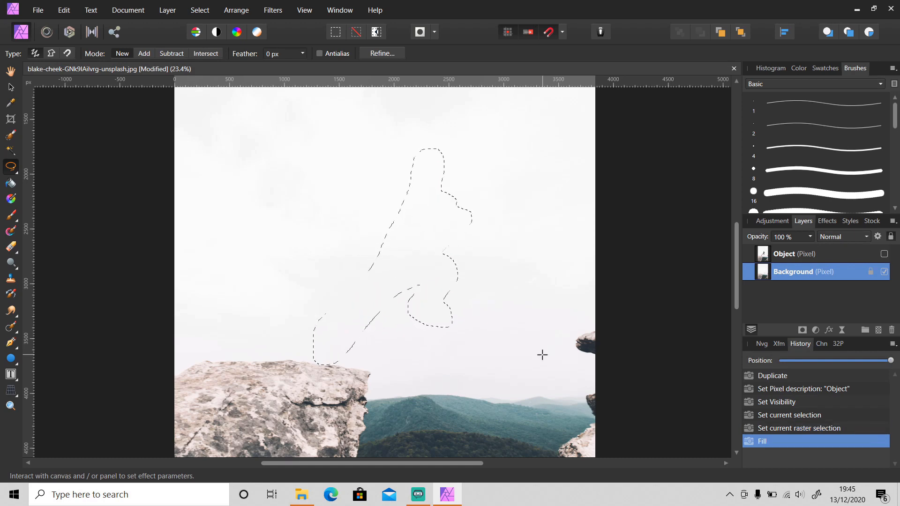
Clear the selection and select the Object layer to outline the man
{"action": "key", "text": "ctrl+d"}
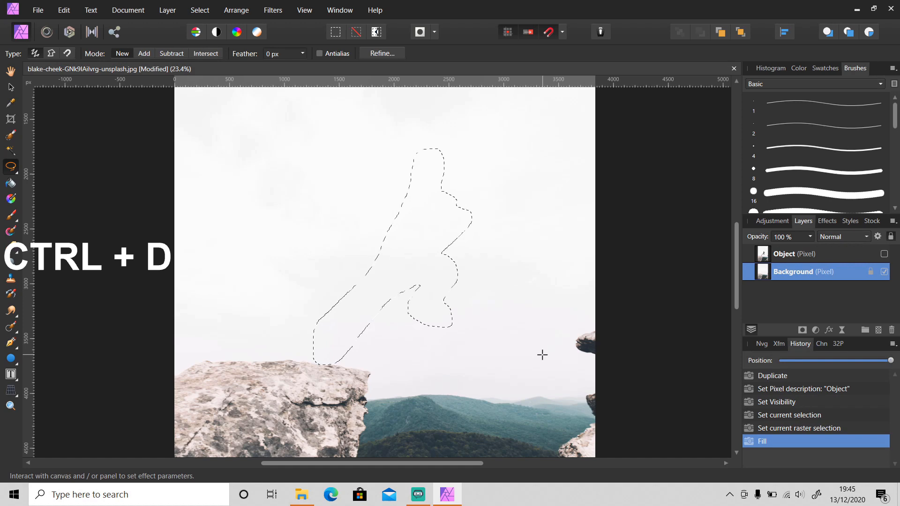
{"action": "key", "text": "ctrl+d"}
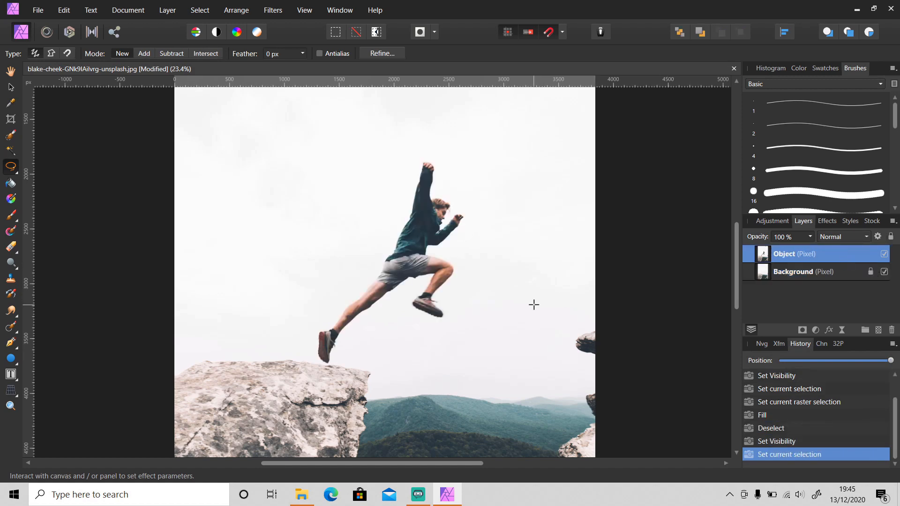
{"action": "left_click", "coordinate": [10, 70]}
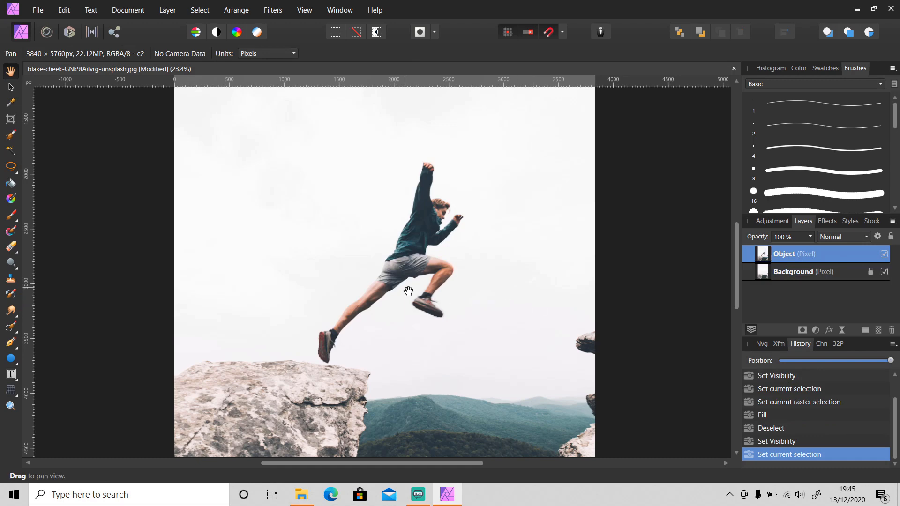
{"action": "left_click", "coordinate": [10, 167]}
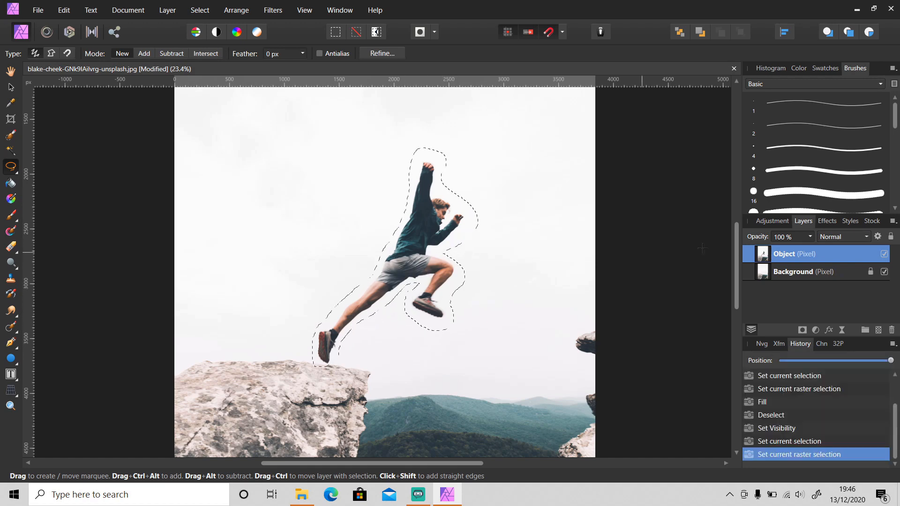
{"action": "mouse_move", "coordinate": [803, 329]}
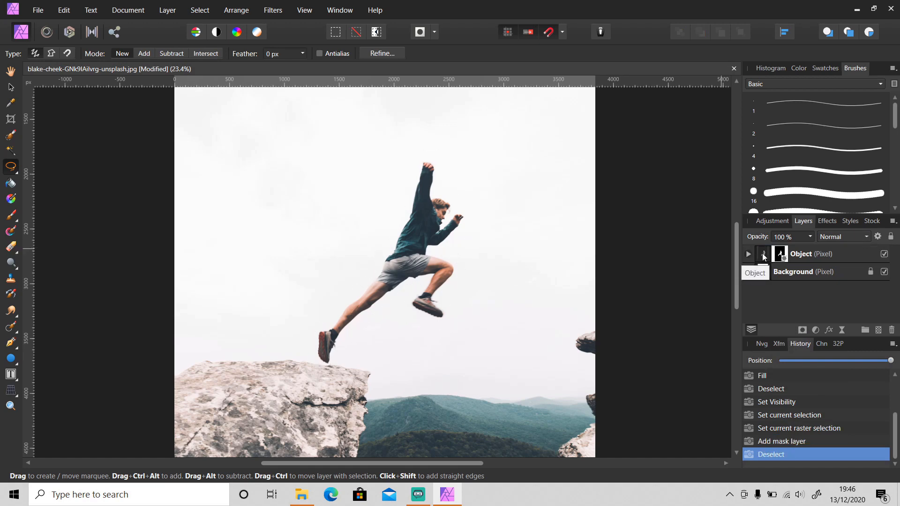
{"action": "left_click", "coordinate": [813, 253]}
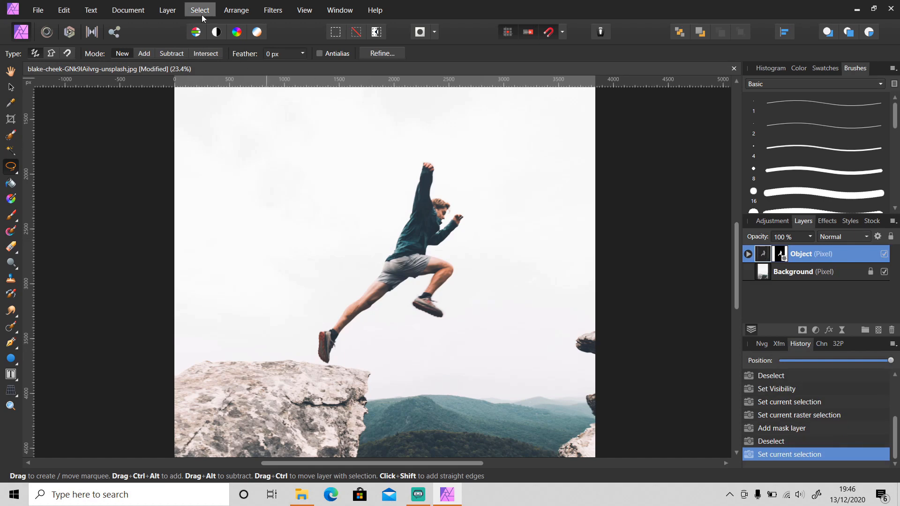
Select sampled colour at 15% tolerance on the Object layer
{"action": "left_click", "coordinate": [199, 10]}
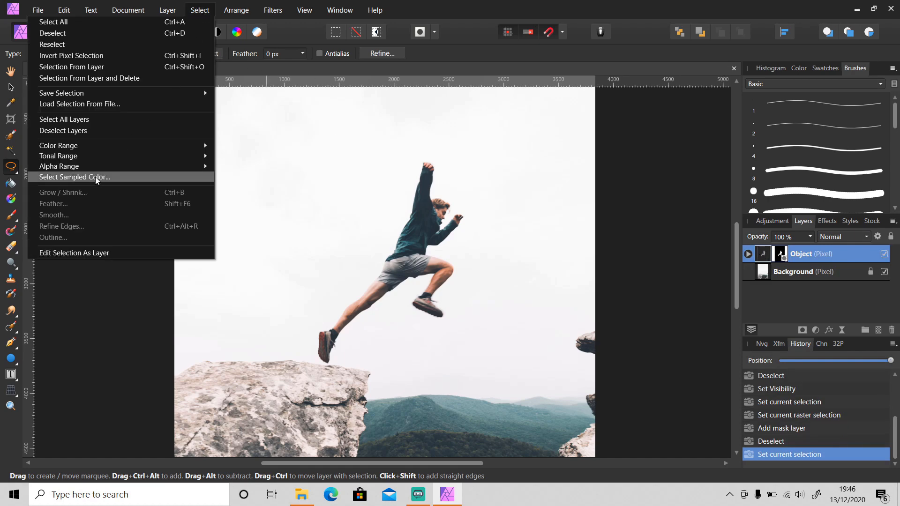
{"action": "left_click", "coordinate": [74, 176]}
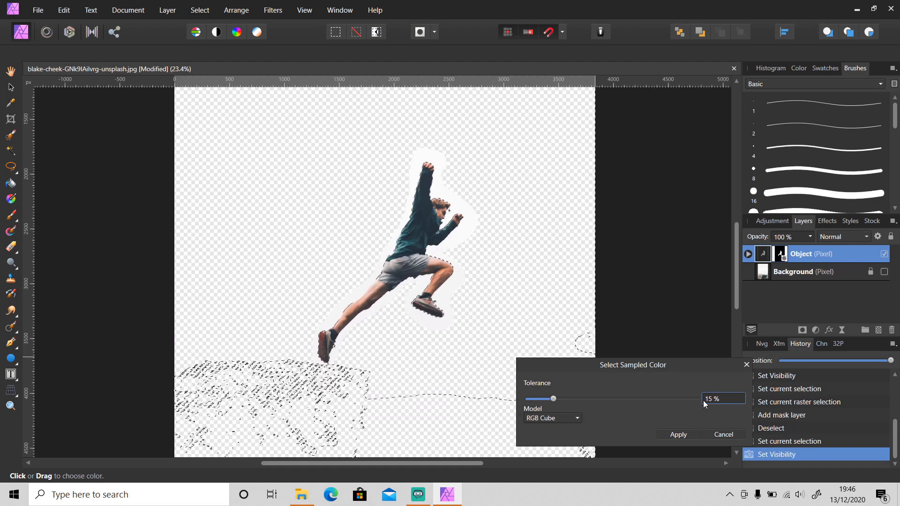
{"action": "left_click", "coordinate": [678, 435]}
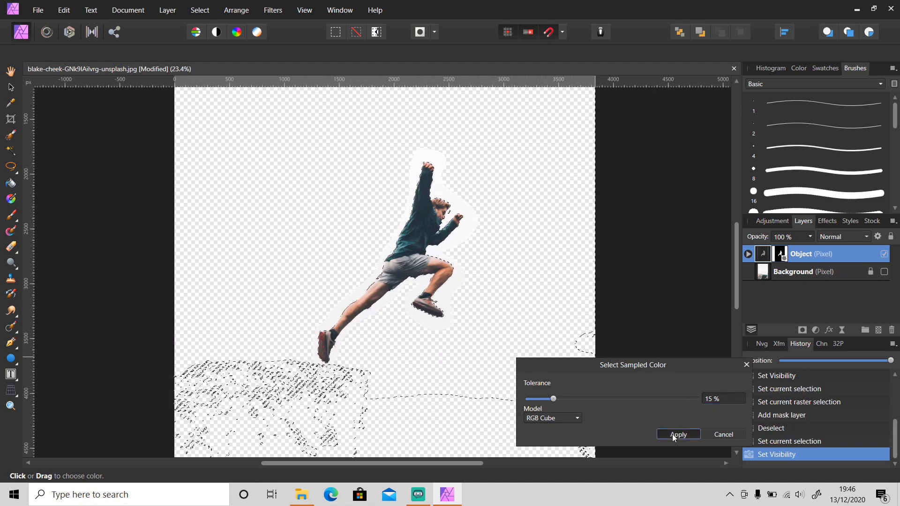
{"action": "left_click", "coordinate": [678, 435]}
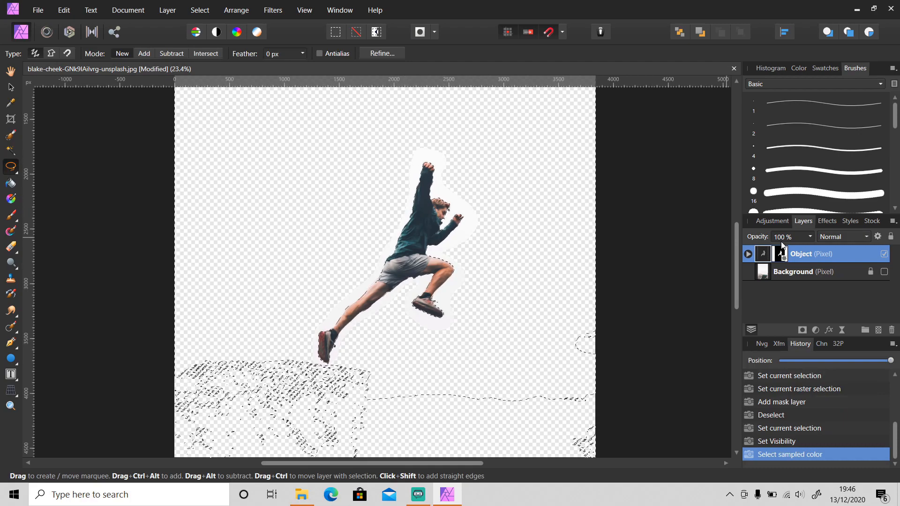
{"action": "mouse_move", "coordinate": [780, 254]}
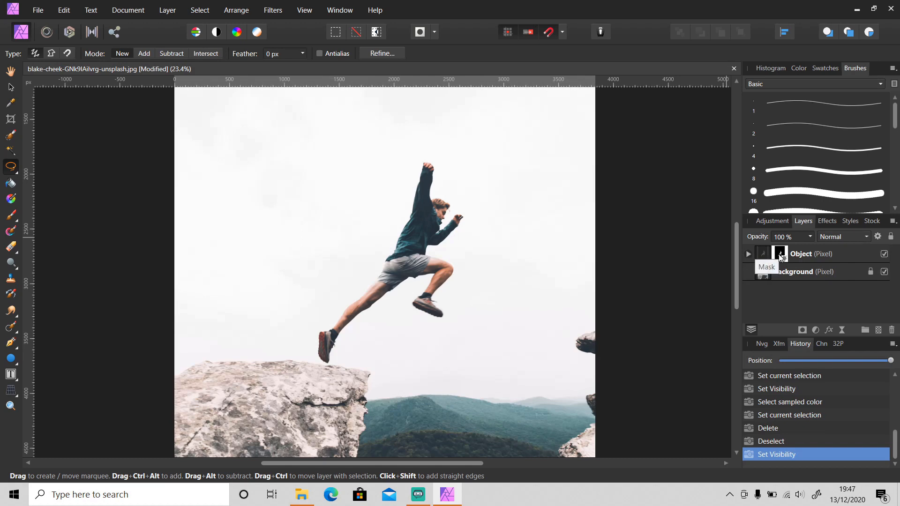
Release the Object layer's mask and merge it down into the layer
{"action": "right_click", "coordinate": [781, 253]}
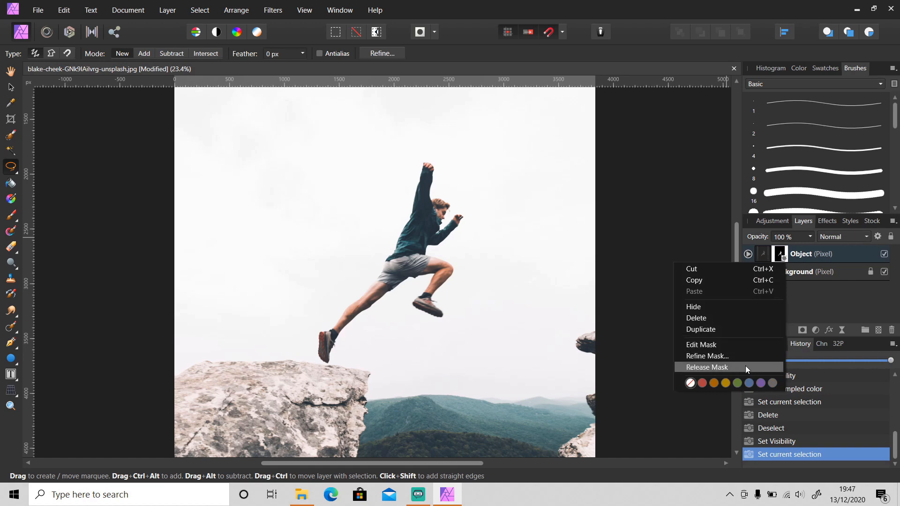
{"action": "left_click", "coordinate": [707, 367]}
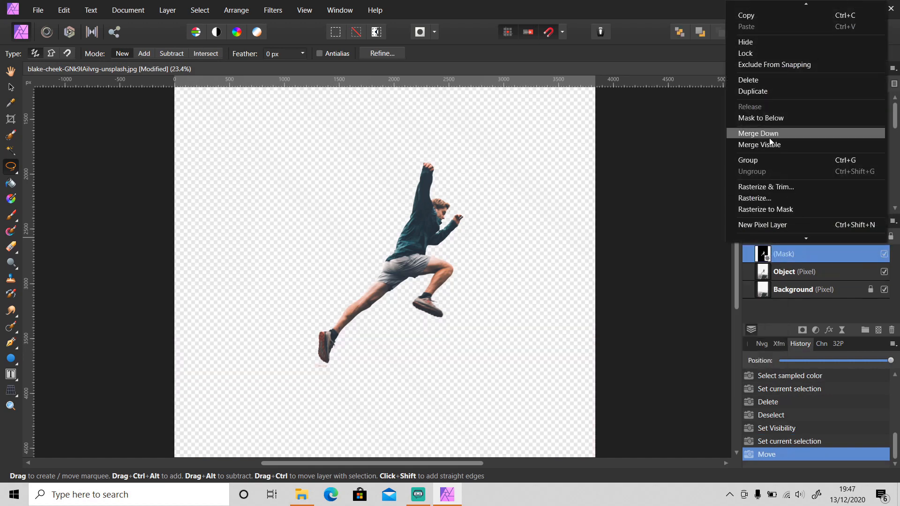
{"action": "left_click", "coordinate": [758, 133]}
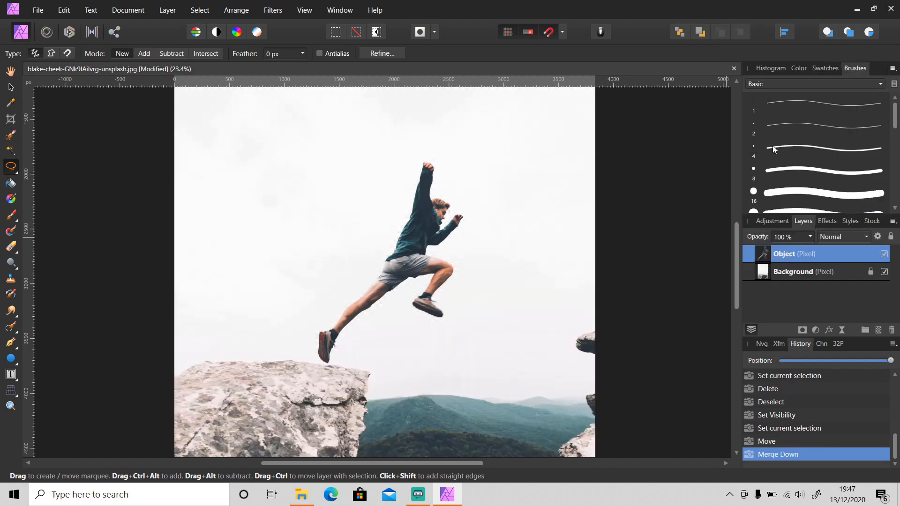
{"action": "mouse_move", "coordinate": [791, 254]}
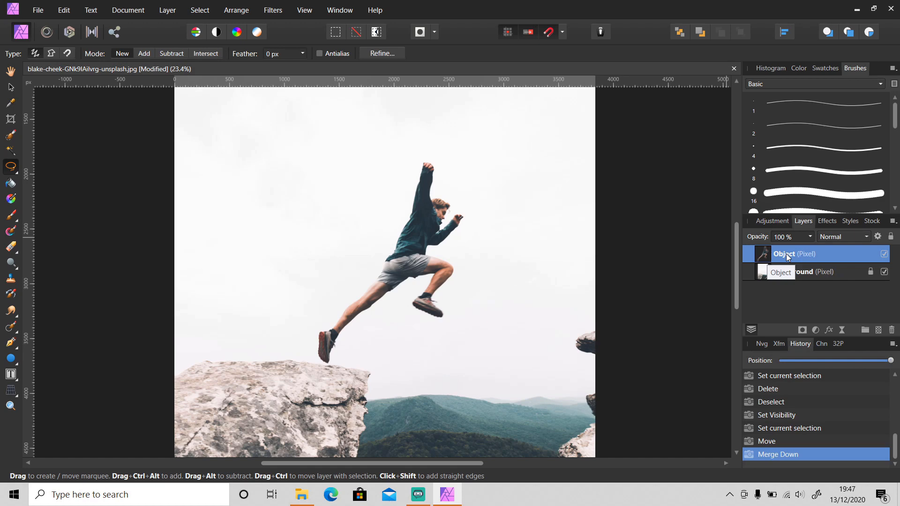
Select the Object layer and enter the Liquify Persona
{"action": "double_click", "coordinate": [795, 254]}
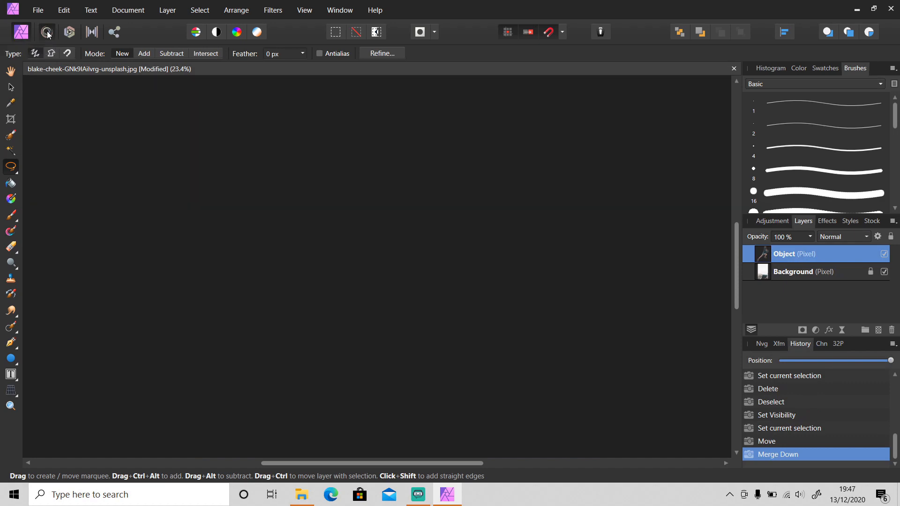
{"action": "left_click", "coordinate": [46, 31]}
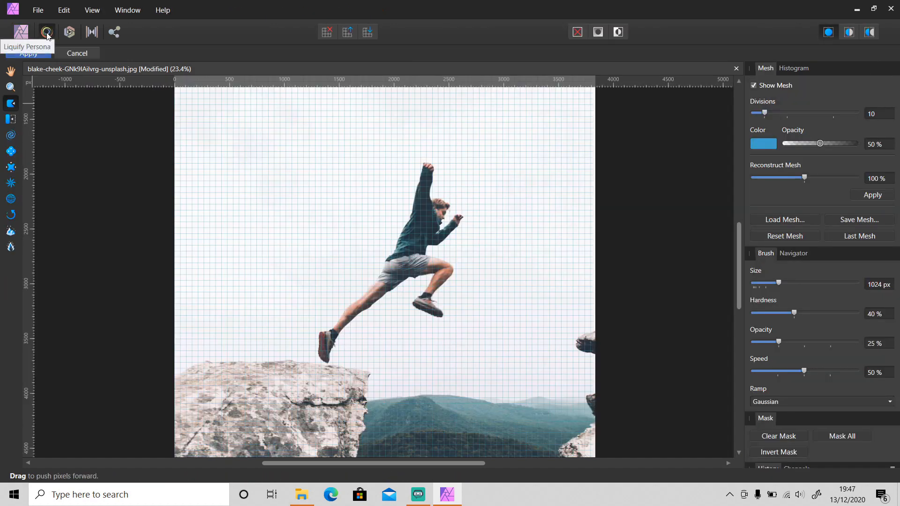
{"action": "mouse_move", "coordinate": [11, 104]}
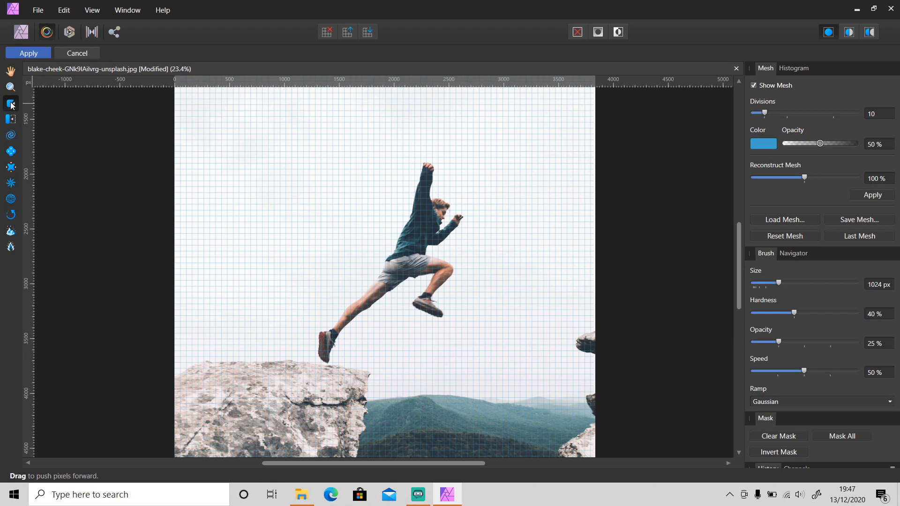
{"action": "mouse_move", "coordinate": [145, 133]}
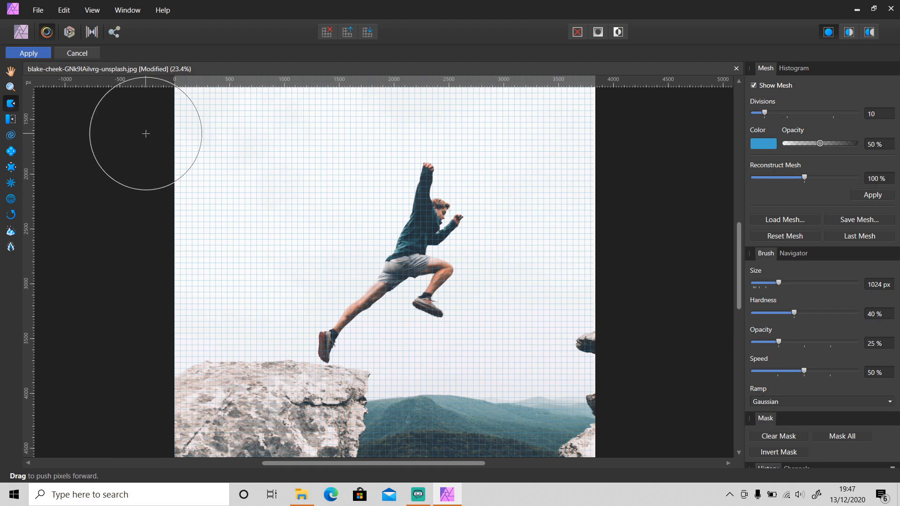
{"action": "mouse_move", "coordinate": [289, 175]}
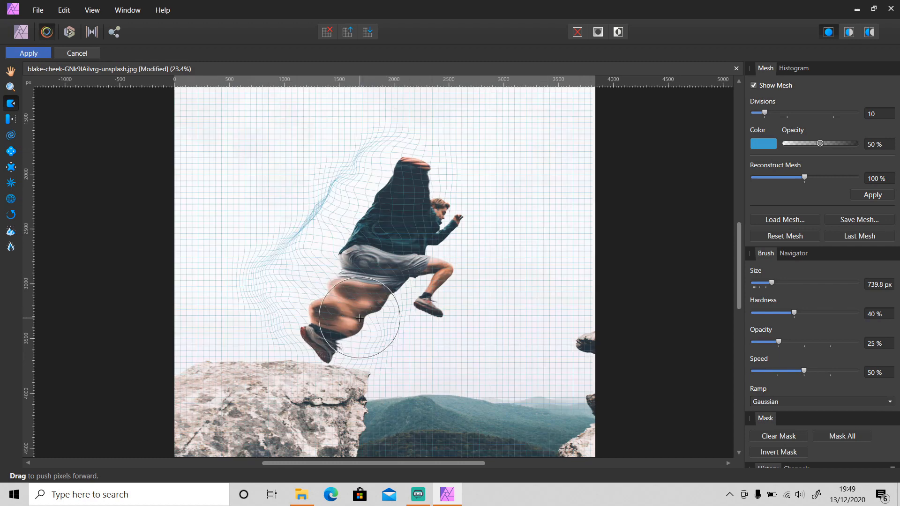
{"action": "mouse_move", "coordinate": [361, 313]}
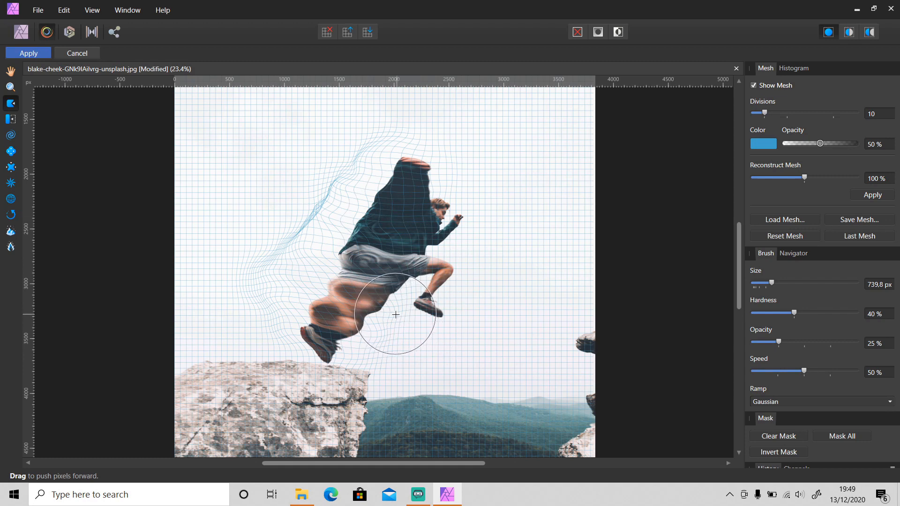
Apply the Push Forward distortion of the man's back and legs
{"action": "left_click", "coordinate": [29, 53]}
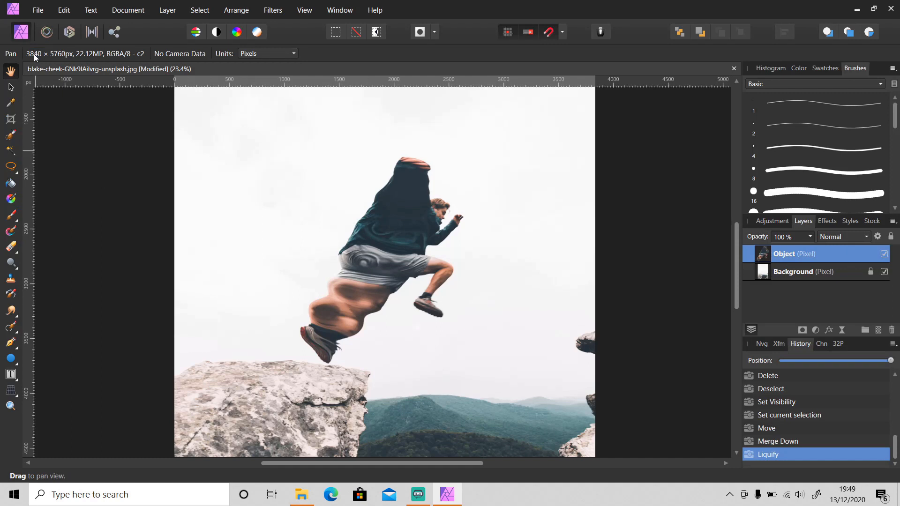
{"action": "mouse_move", "coordinate": [802, 329]}
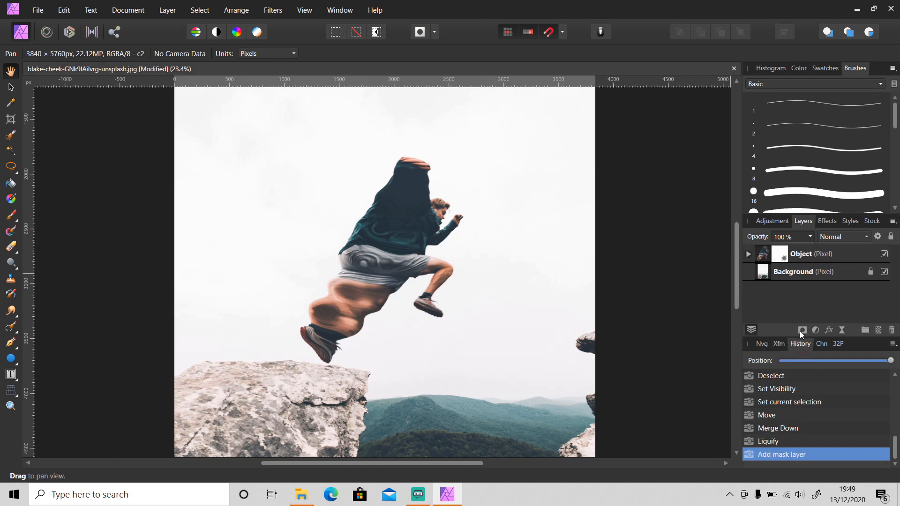
Add a mask to the Object layer and pick the Paint Brush for painting
{"action": "left_click", "coordinate": [798, 69]}
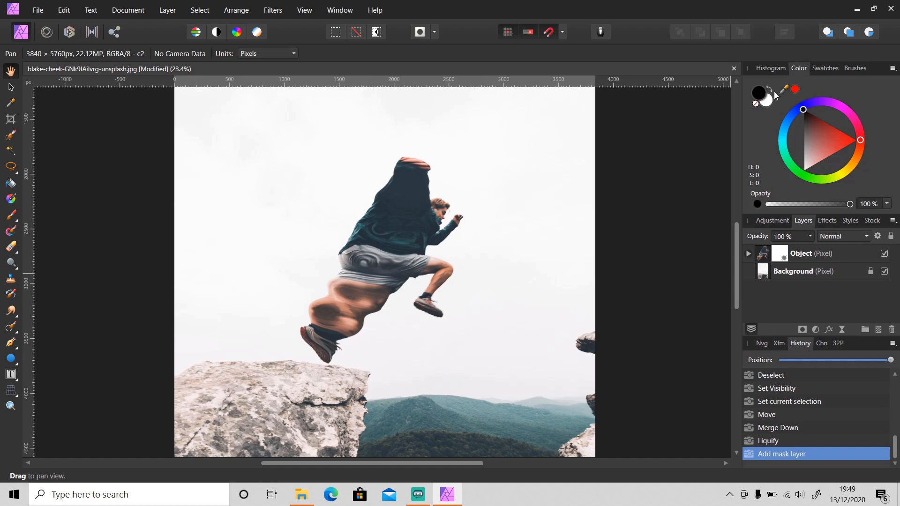
{"action": "mouse_move", "coordinate": [780, 253]}
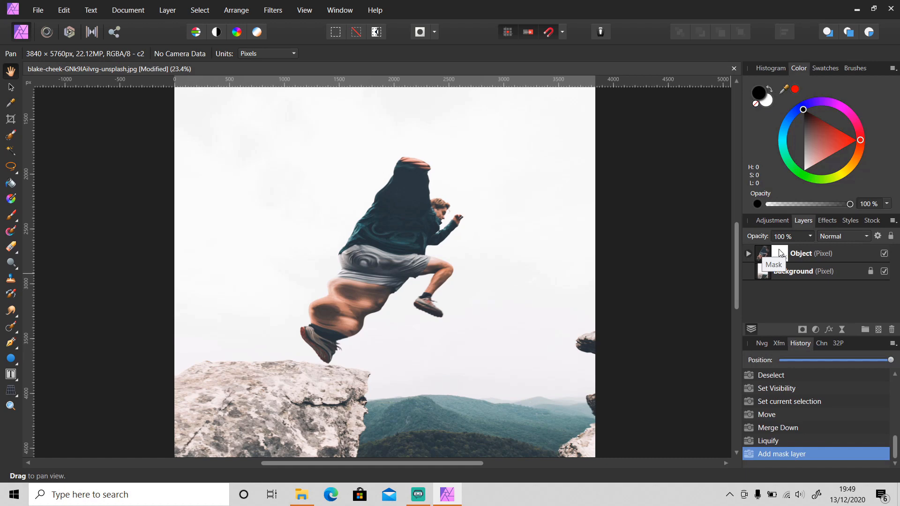
{"action": "left_click", "coordinate": [11, 215]}
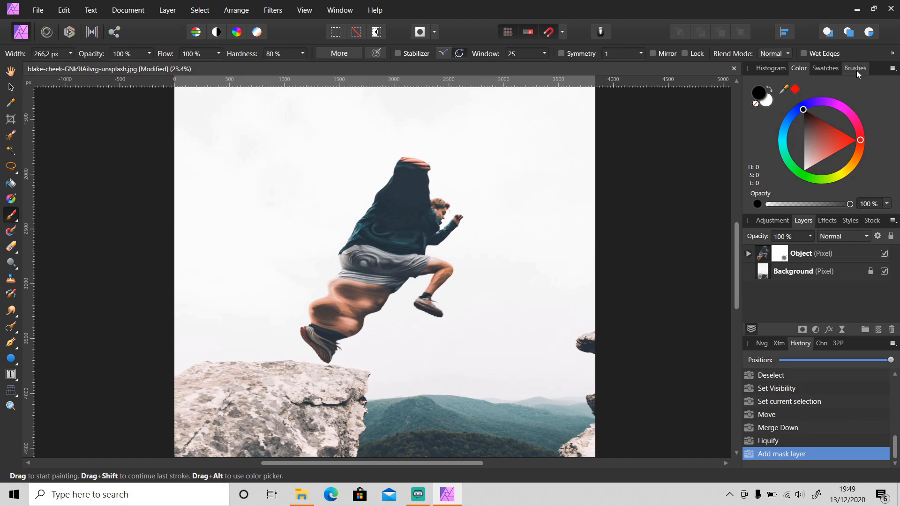
Try the Dry Media brushes, then load Ink Spatter from Sprays and Spatters
{"action": "left_click", "coordinate": [854, 67]}
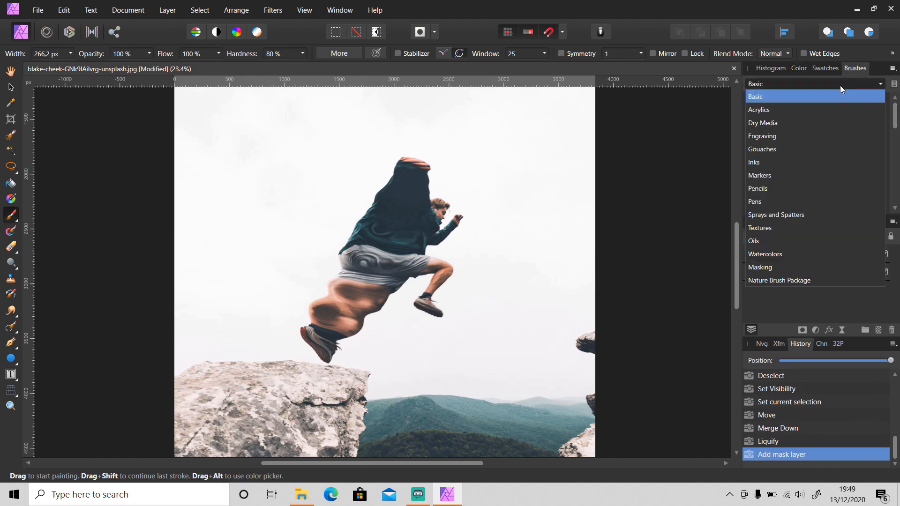
{"action": "mouse_move", "coordinate": [785, 123]}
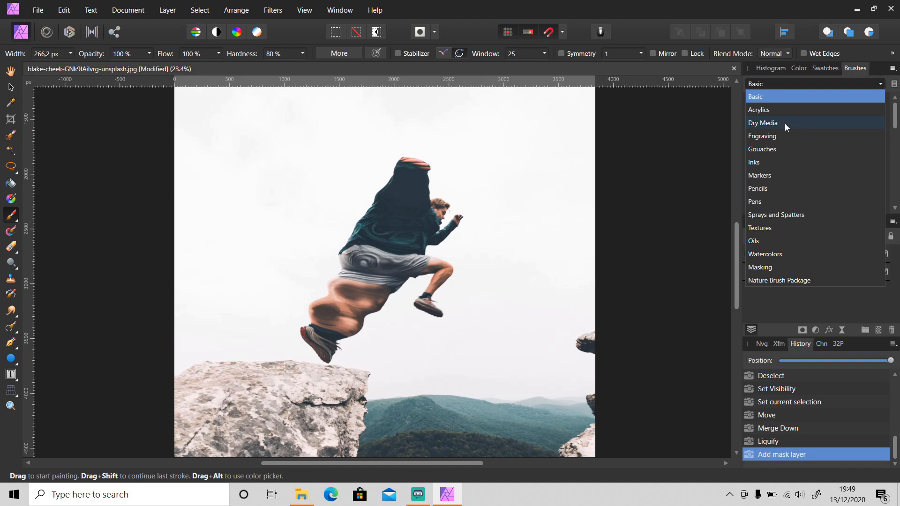
{"action": "left_click", "coordinate": [763, 123]}
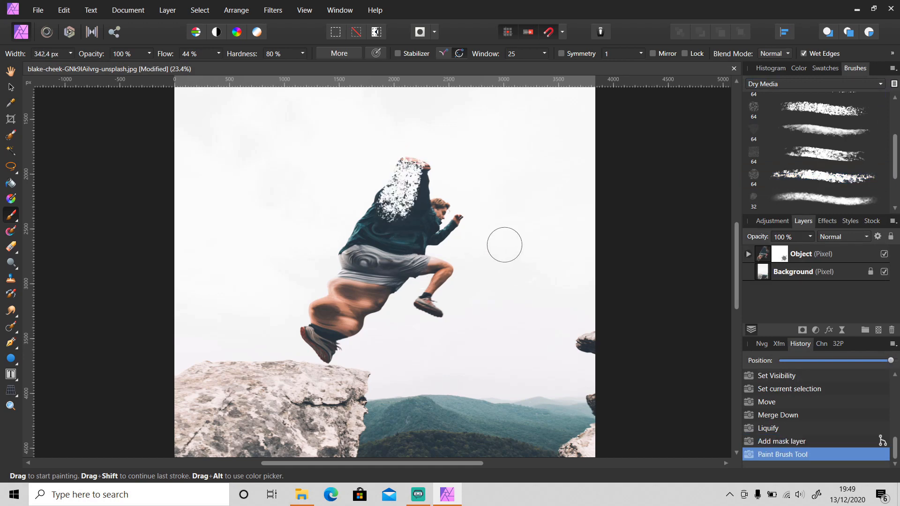
{"action": "left_click", "coordinate": [815, 84]}
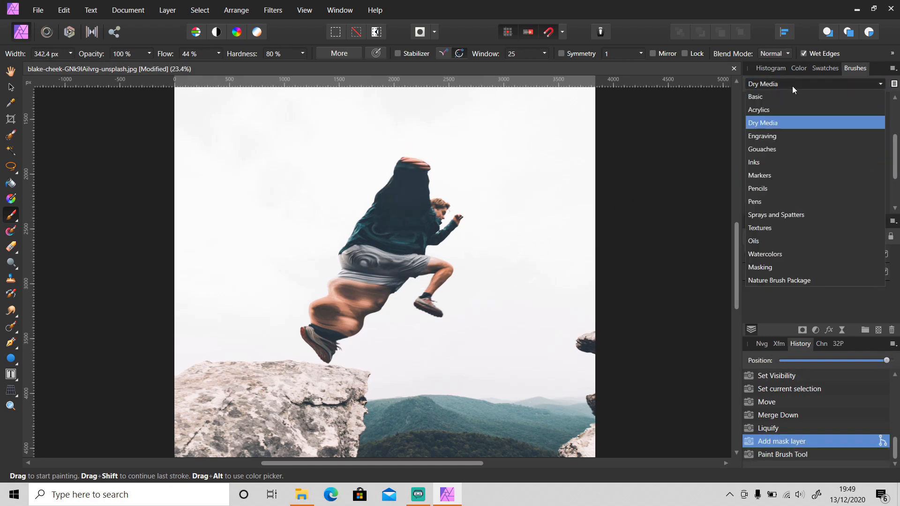
{"action": "mouse_move", "coordinate": [775, 215]}
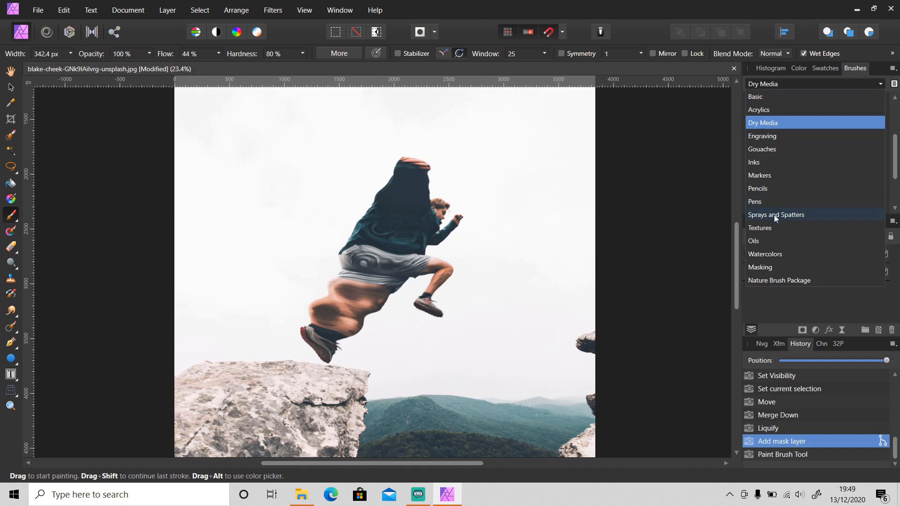
{"action": "left_click", "coordinate": [776, 214]}
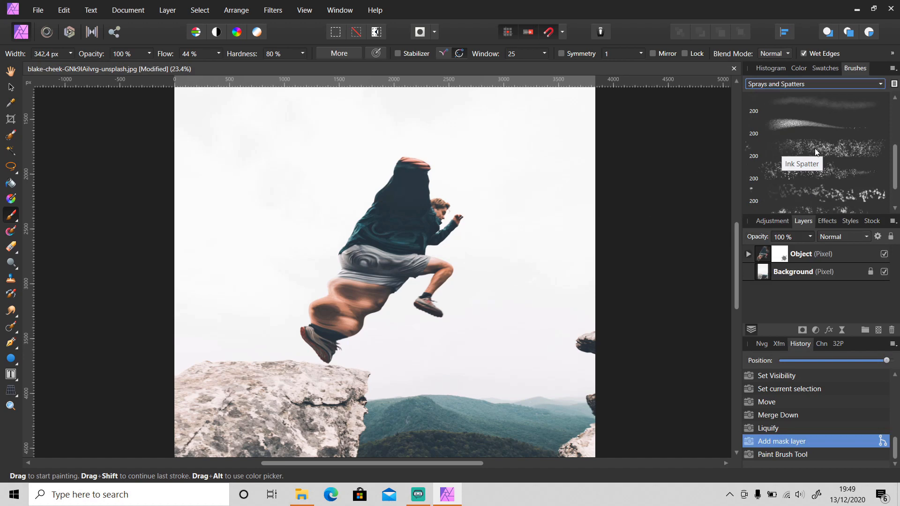
{"action": "left_click", "coordinate": [815, 148]}
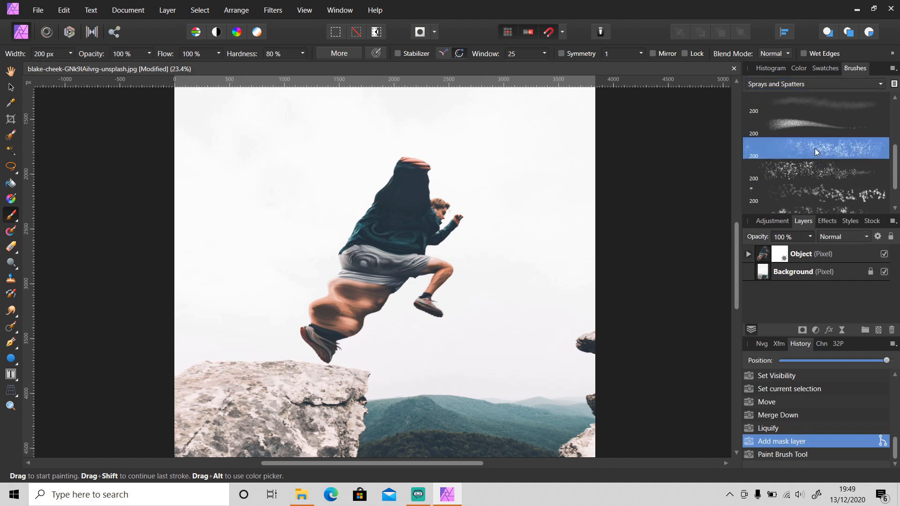
{"action": "mouse_move", "coordinate": [460, 203]}
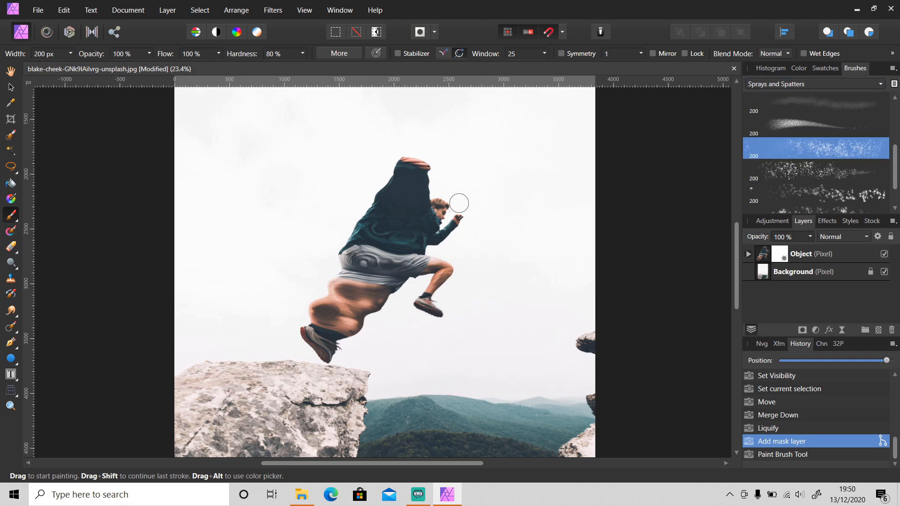
{"action": "mouse_move", "coordinate": [409, 153]}
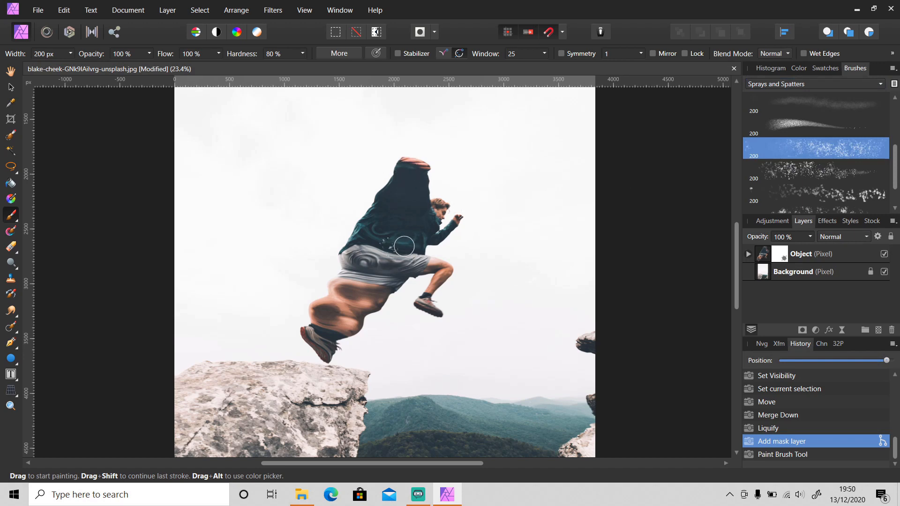
{"action": "mouse_move", "coordinate": [441, 224]}
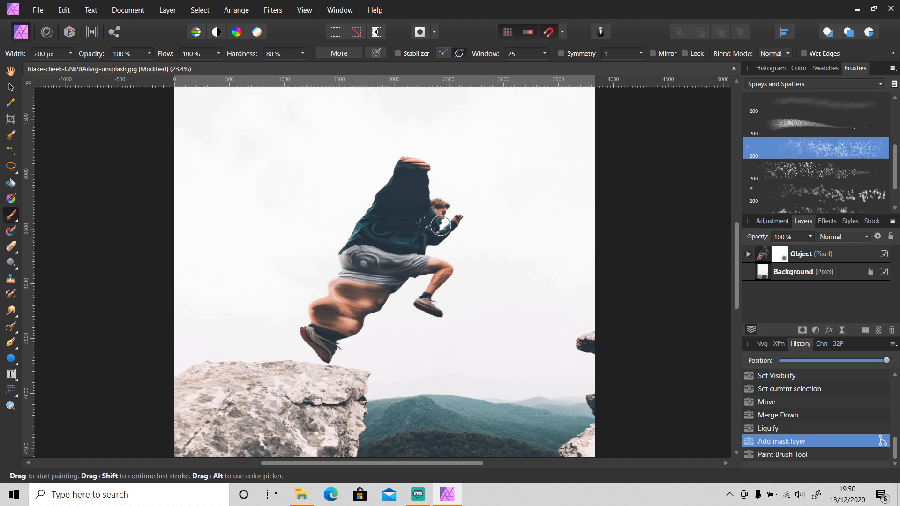
{"action": "mouse_move", "coordinate": [413, 156]}
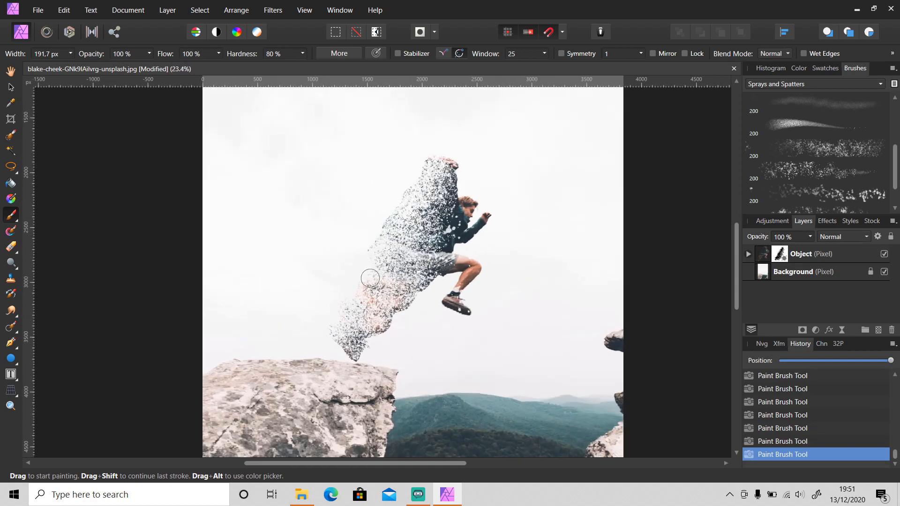
{"action": "mouse_move", "coordinate": [373, 279]}
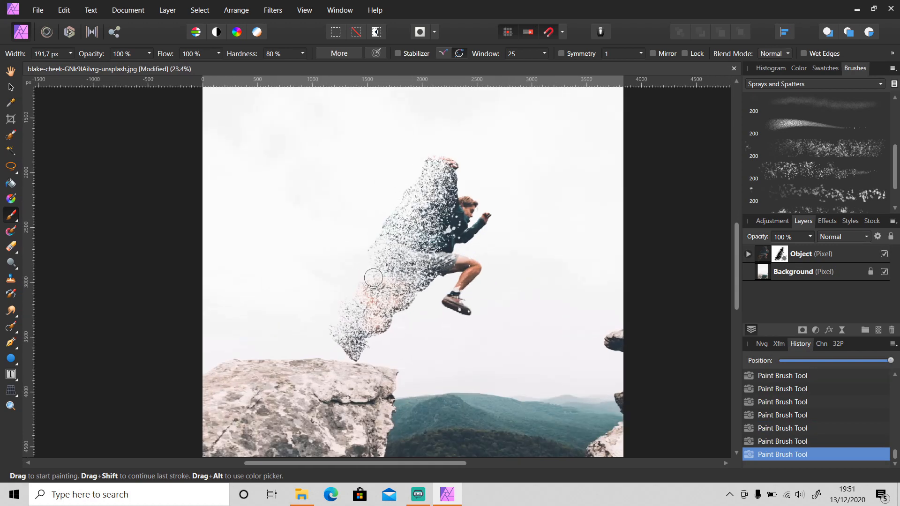